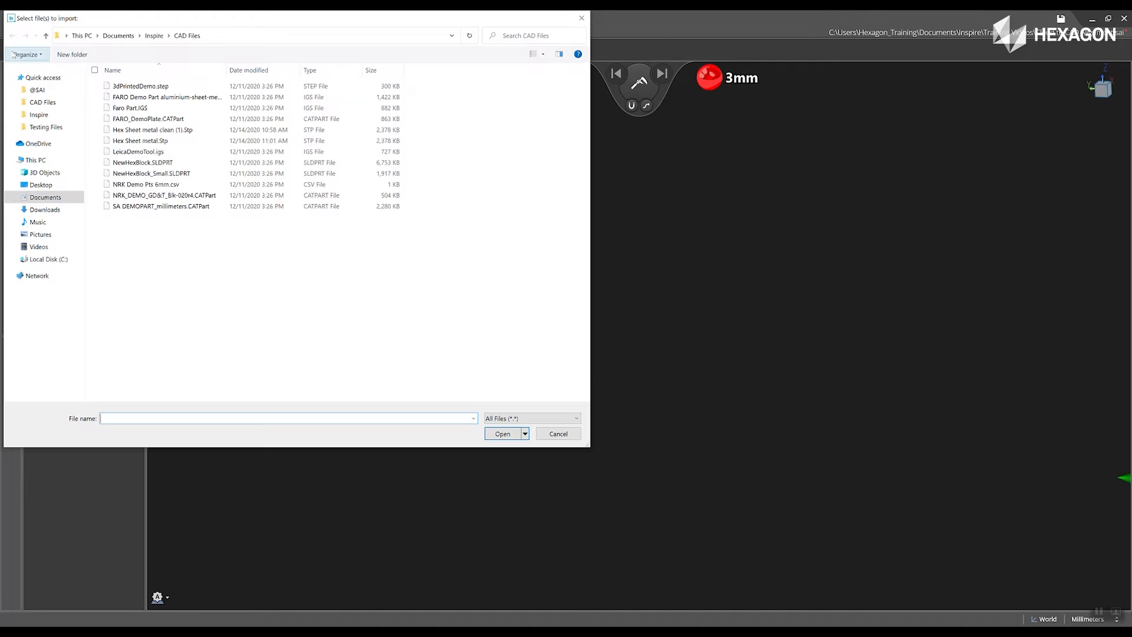
Import the NewHexBlock.SLDPRT model from the CAD Files folder
left_click(142, 162)
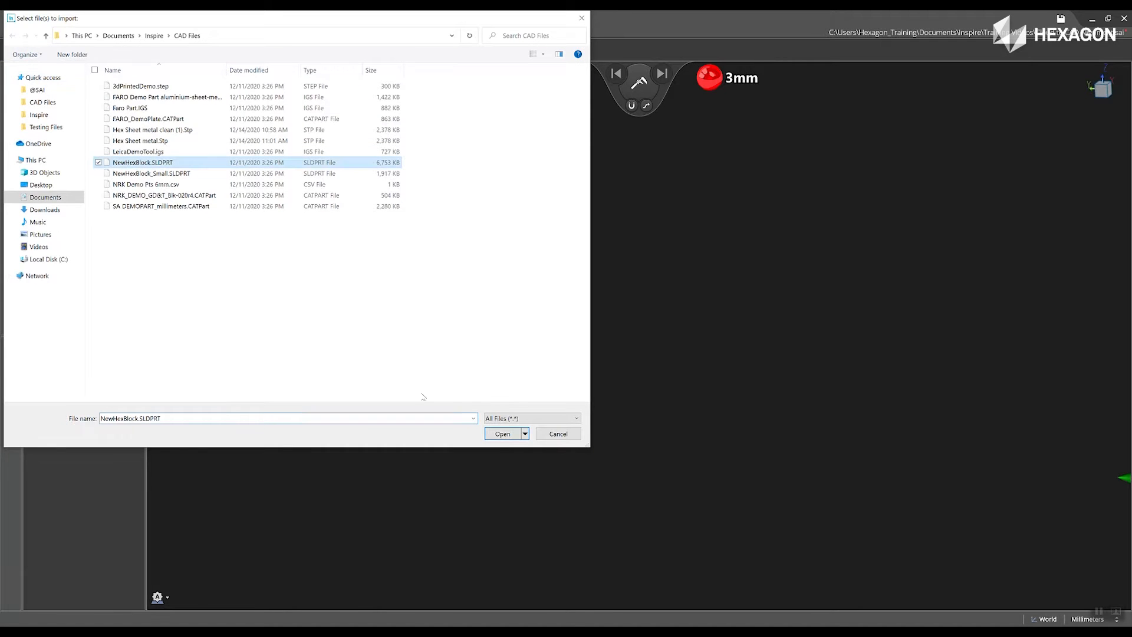
left_click(502, 433)
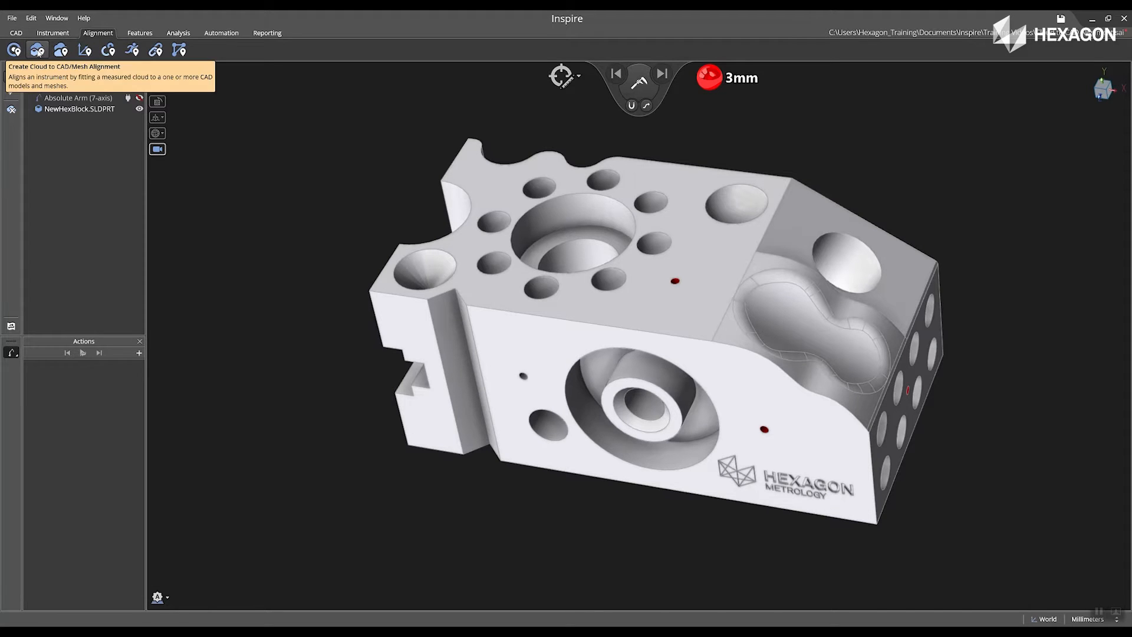
Start a Cloud to CAD/Mesh alignment using NewHexBlock.SLDPRT and Cloud1
left_click(36, 50)
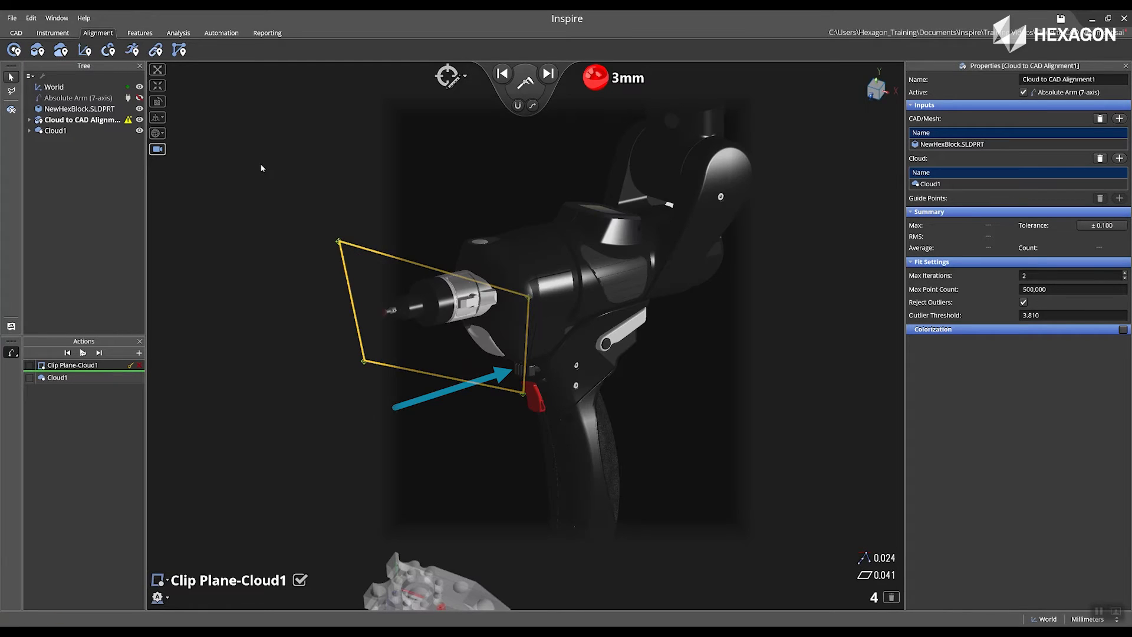
Confirm the measured Clip Plane-Cloud1 and advance to the Cloud1 scan action
left_click(57, 377)
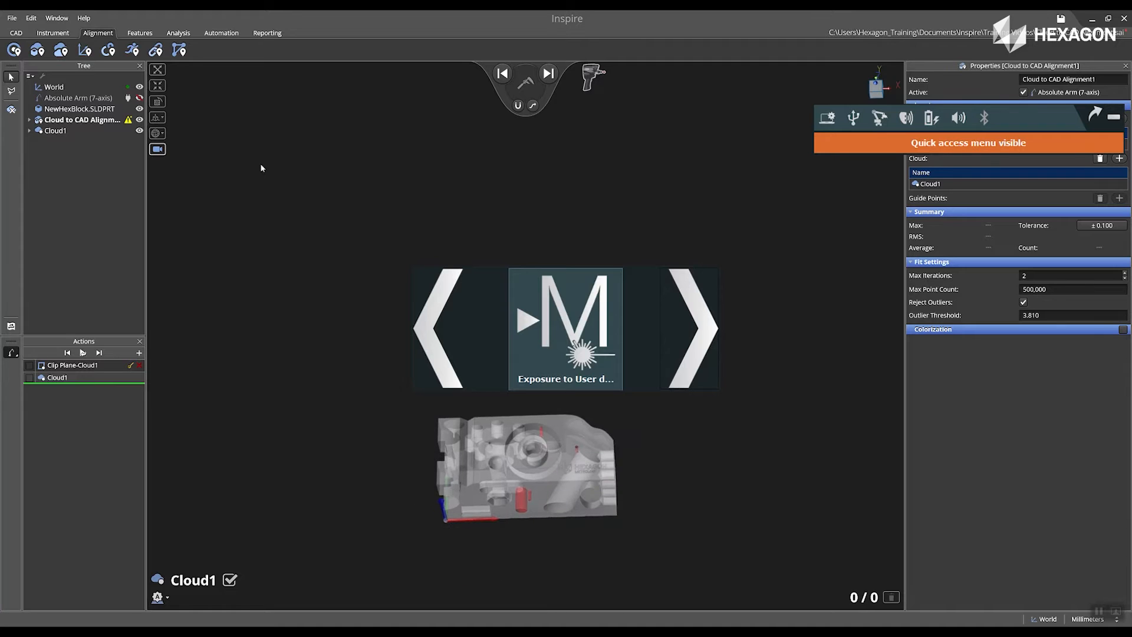
Cycle the on-device scanner menu from exposure settings to Check Probe
left_click(693, 329)
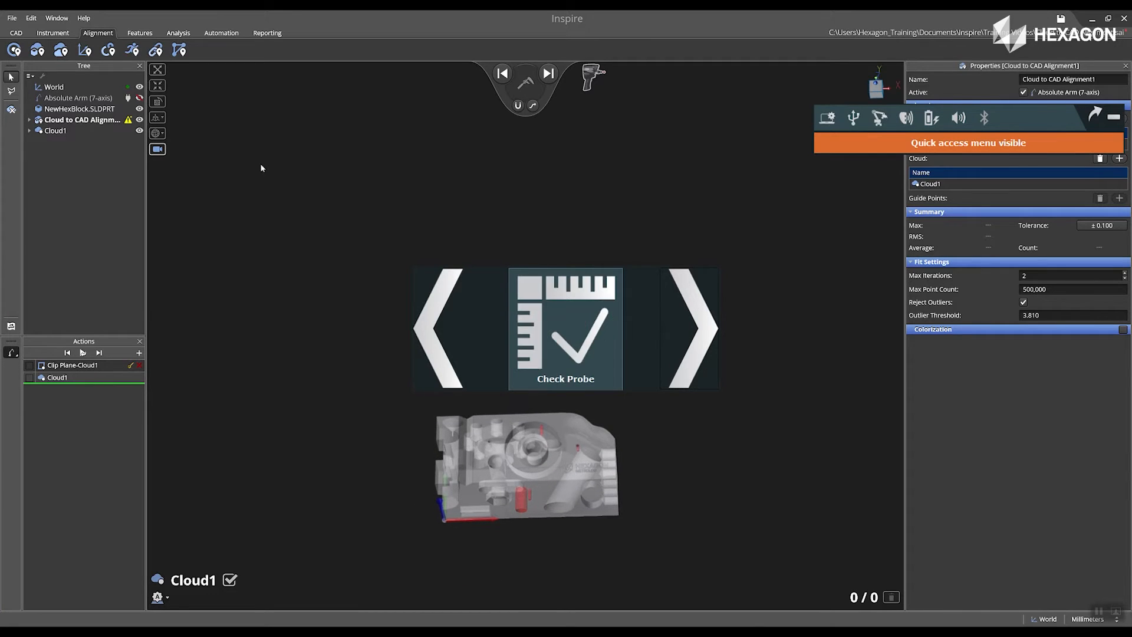